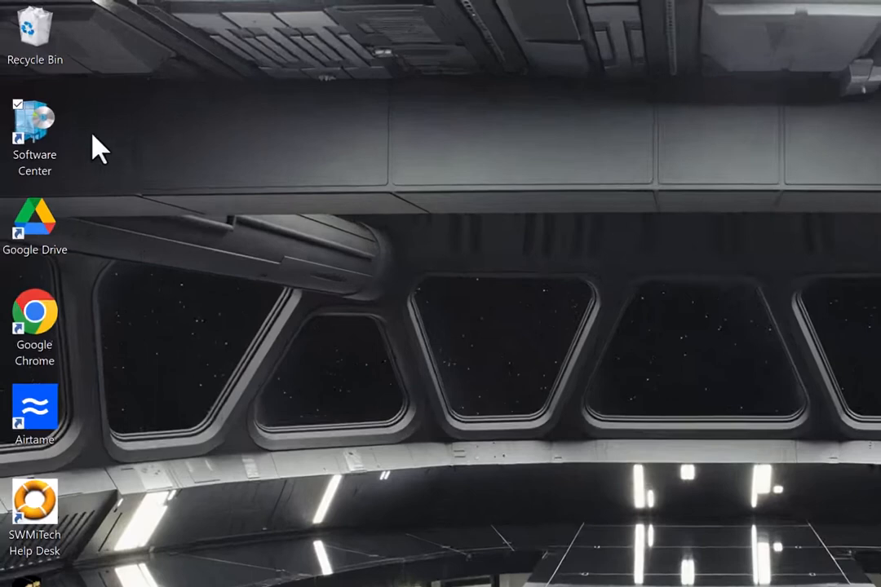
Step: Launch Software Center from its desktop shortcut
left_click(35, 128)
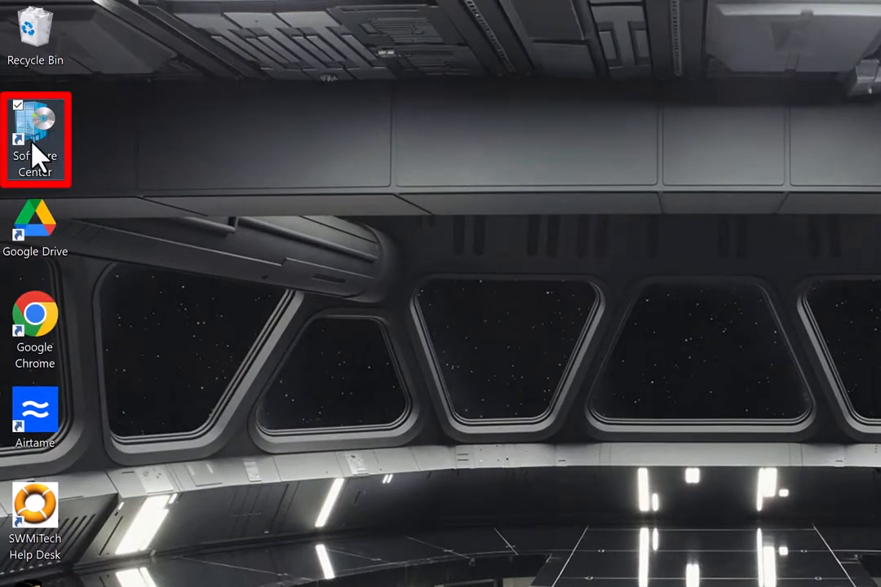
mouse_move(45, 134)
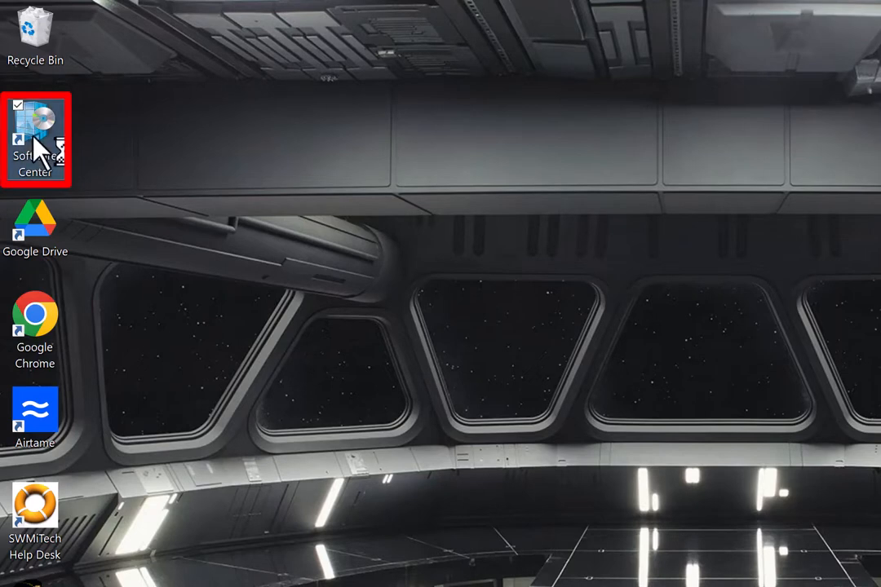
double_click(36, 128)
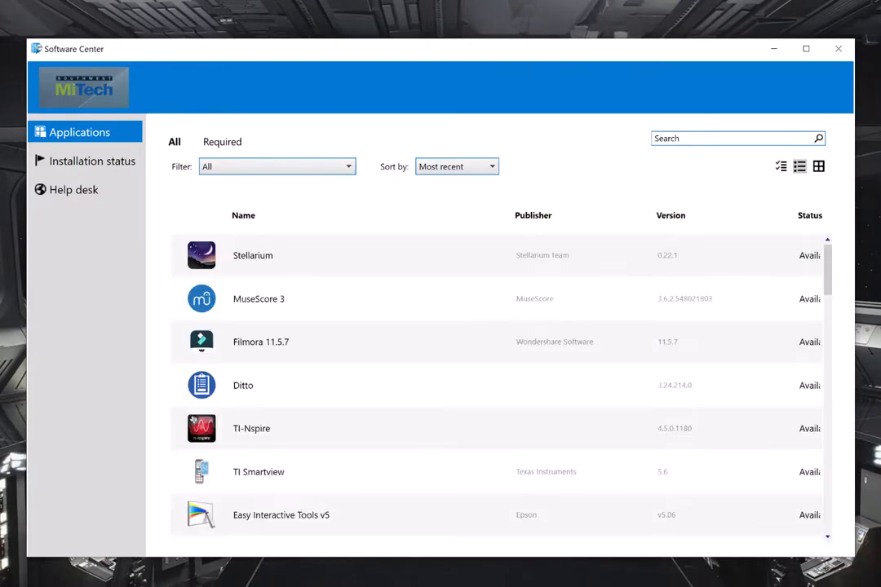
Step: Scroll the Applications list down until the IPEVO Visualizer entry is visible
scroll("down", 3)
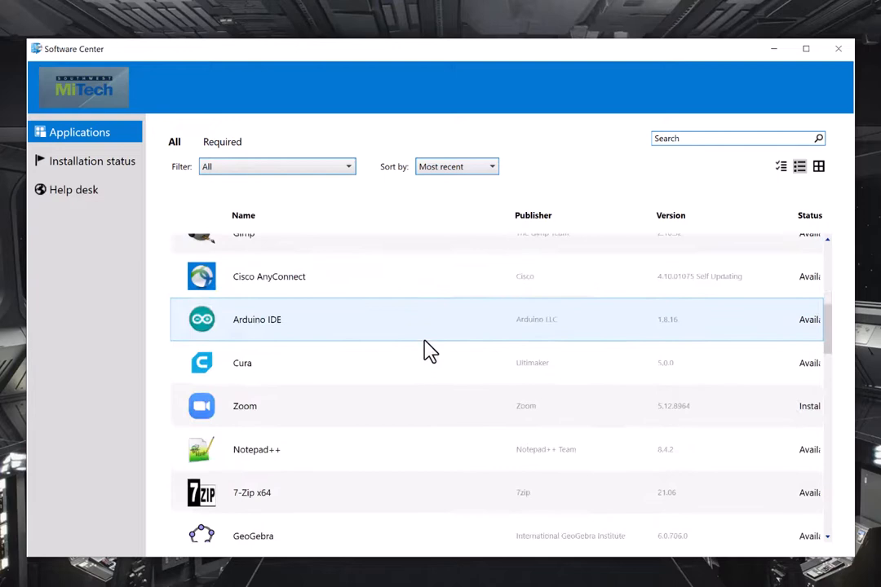
scroll("down", 3)
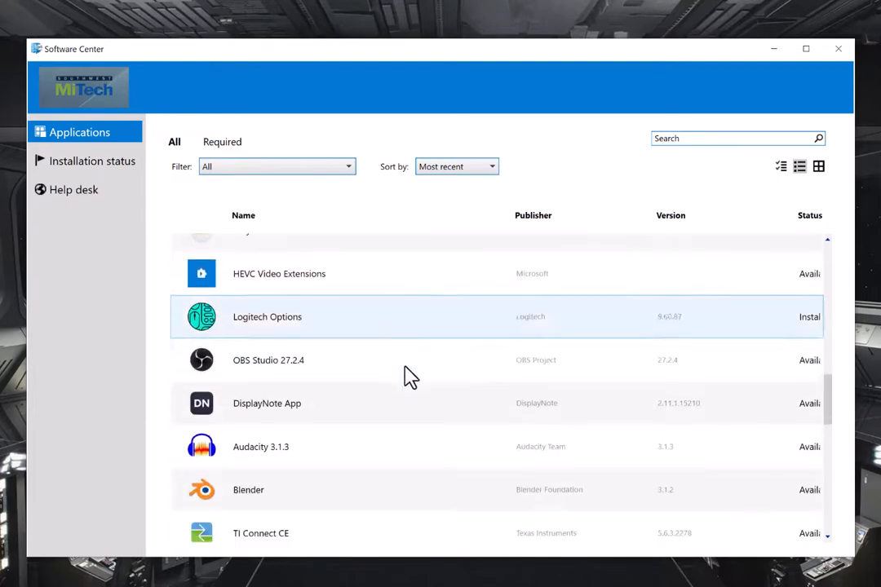
scroll("down", 3)
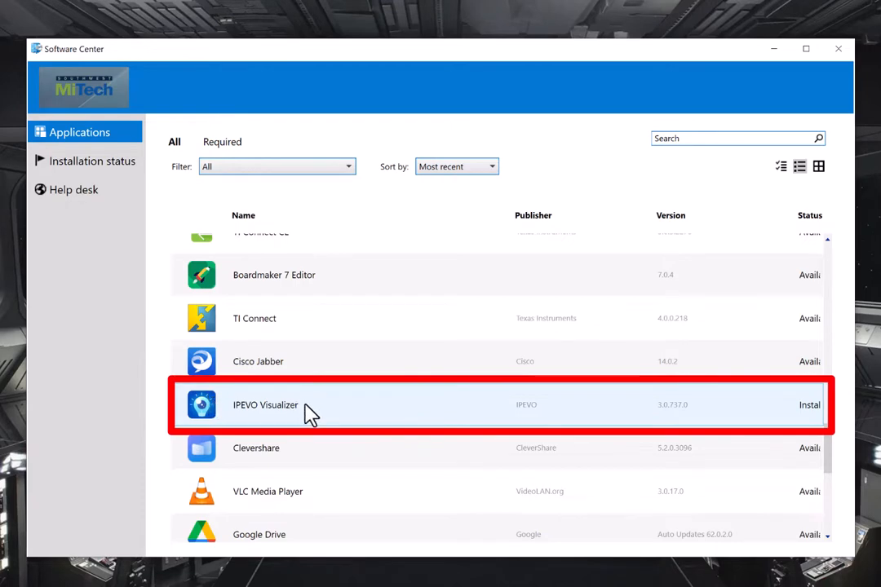
Step: Show the IPEVO Visualizer application details page, which reports it as installed
left_click(264, 404)
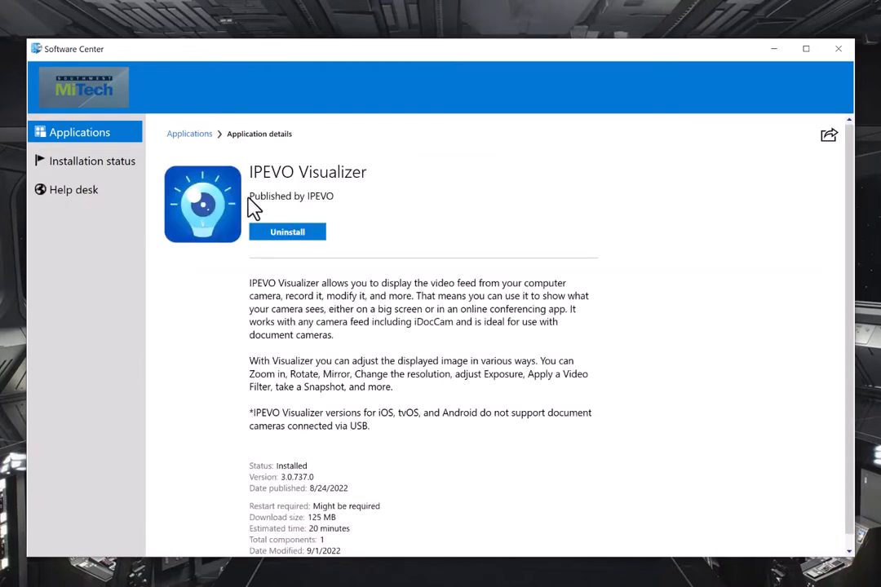
mouse_move(387, 297)
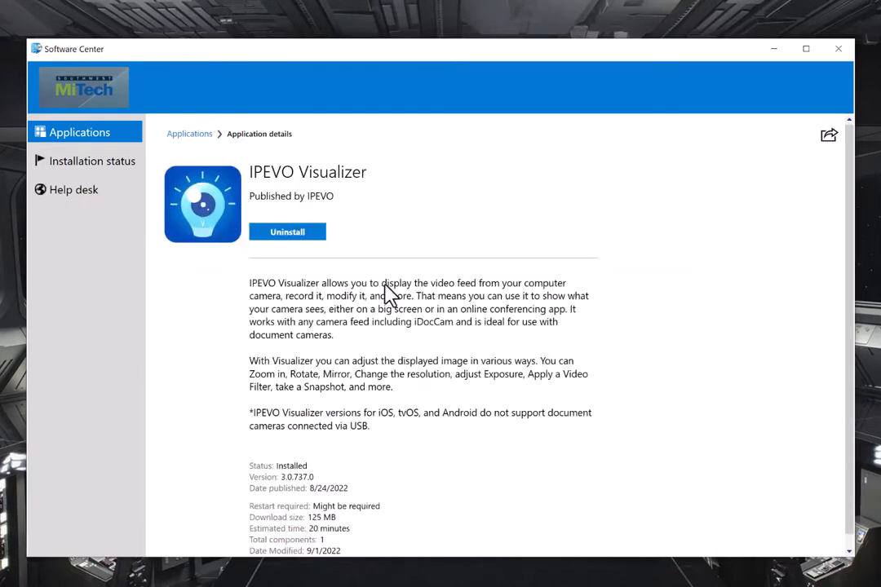
mouse_move(287, 199)
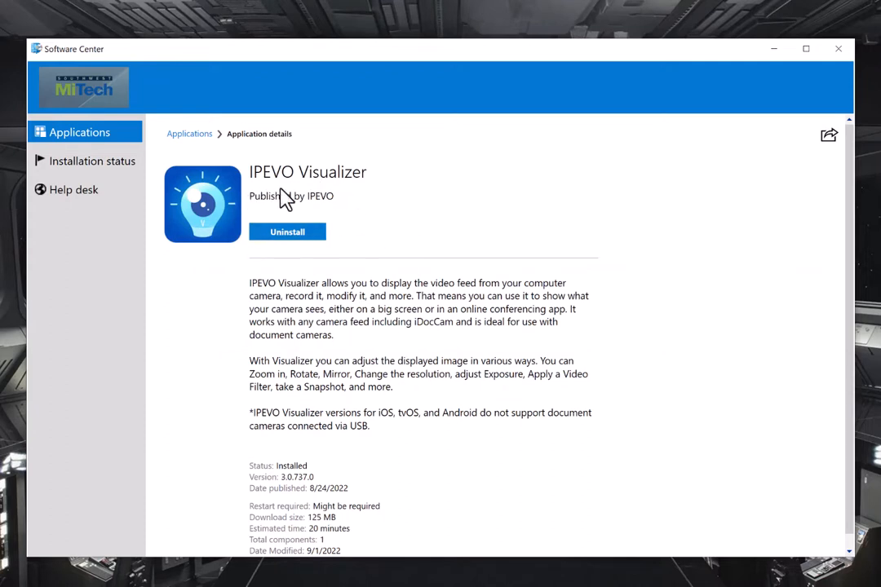
mouse_move(316, 259)
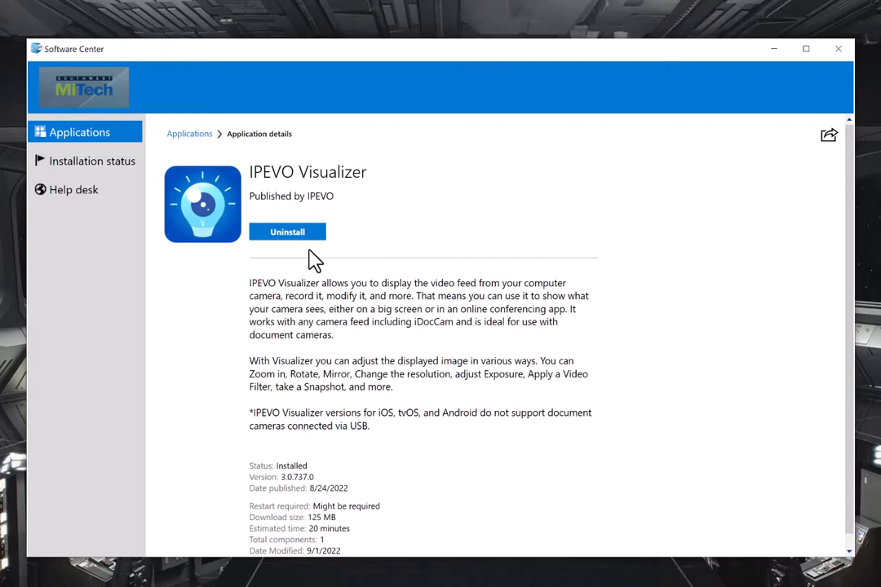
mouse_move(692, 111)
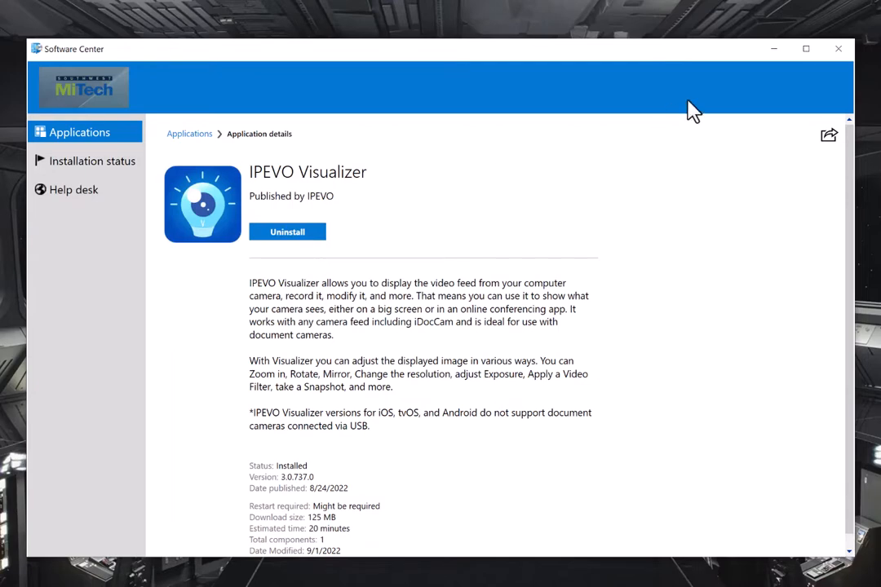
Step: Minimize Software Center, start IPEVO Visualizer from the Start menu and accept its license agreement
left_click(838, 49)
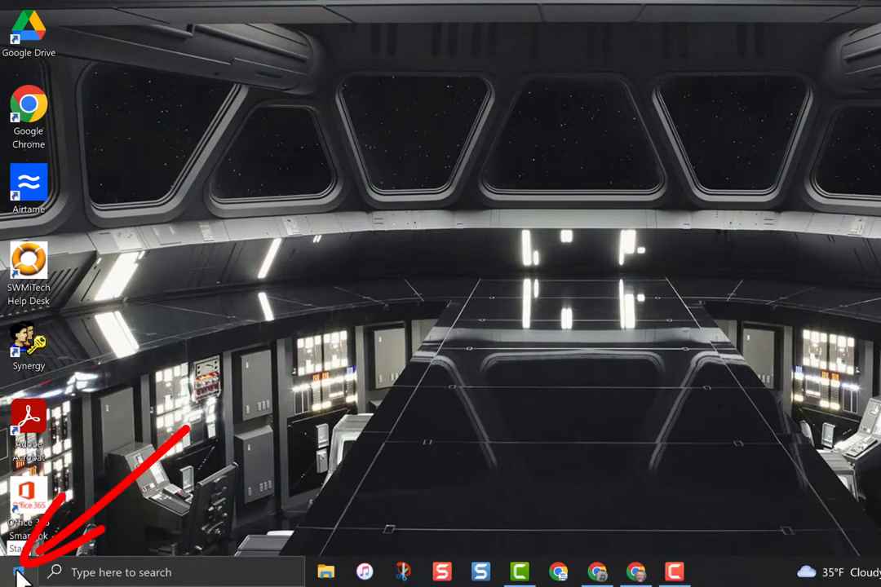
left_click(15, 571)
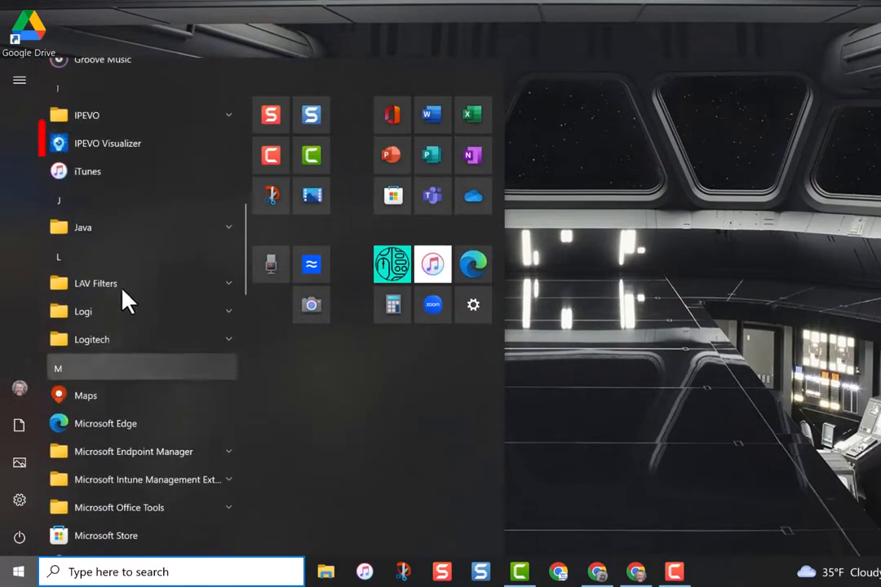
mouse_move(82, 152)
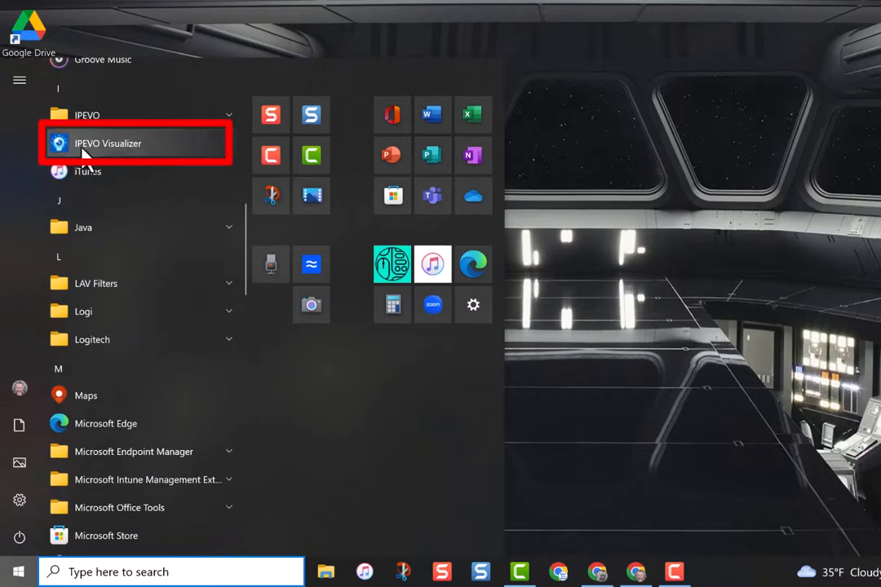
mouse_move(132, 154)
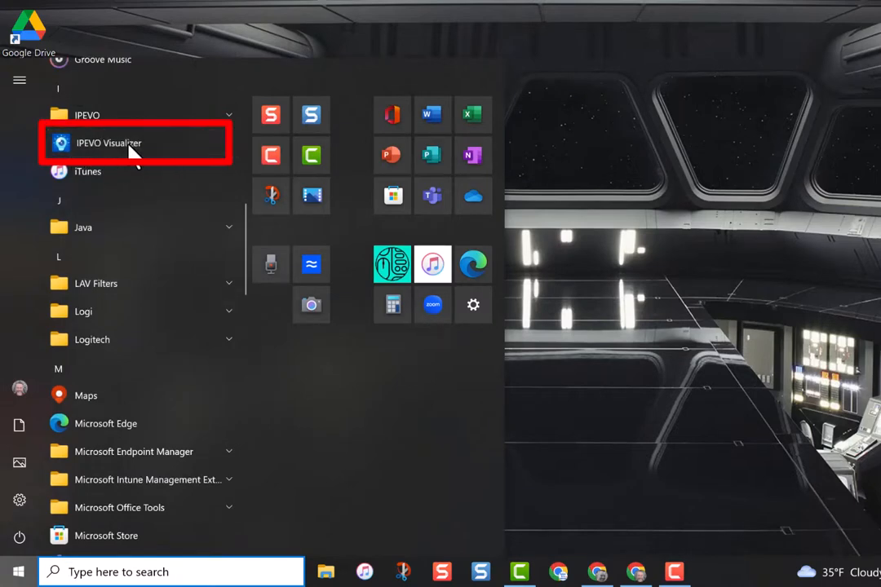
left_click(108, 144)
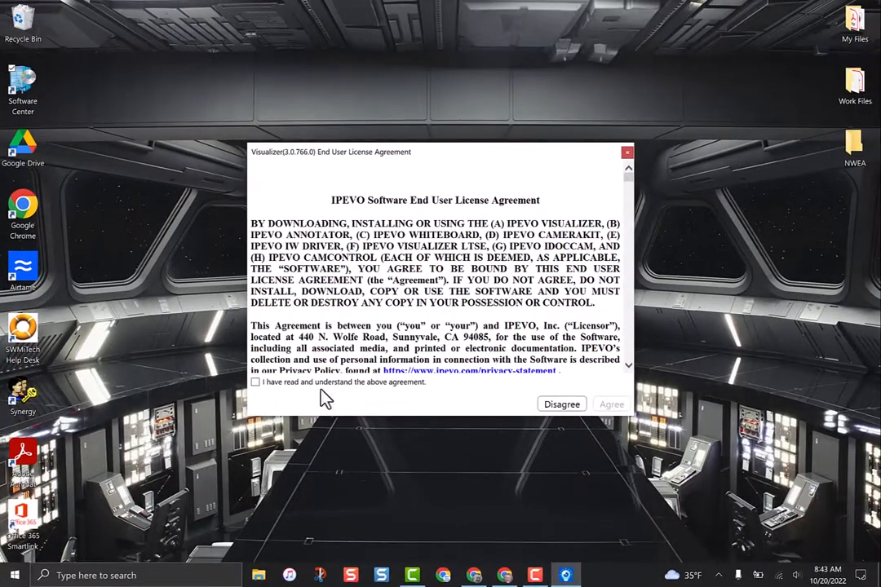
left_click(626, 154)
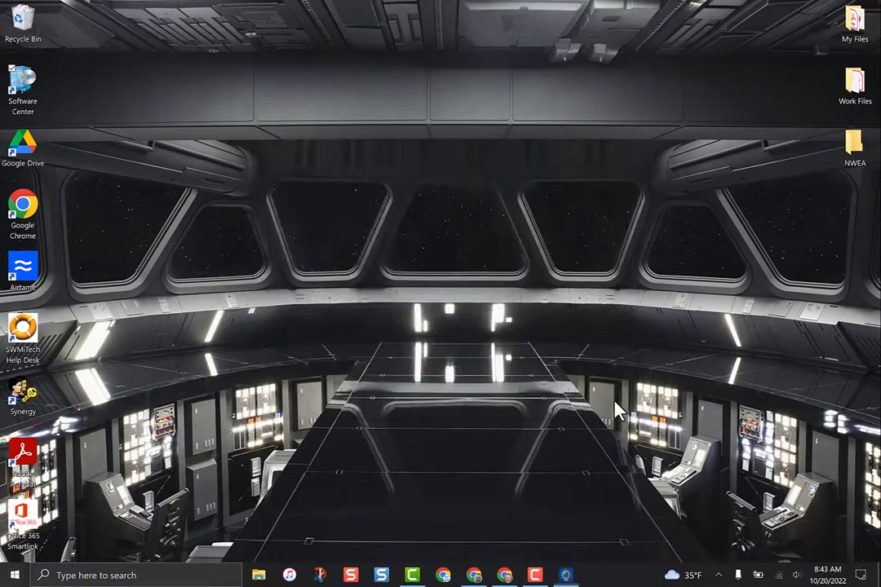
Step: Bring up the Visualizer main window with its blank camera view and first-use tip
left_click(567, 572)
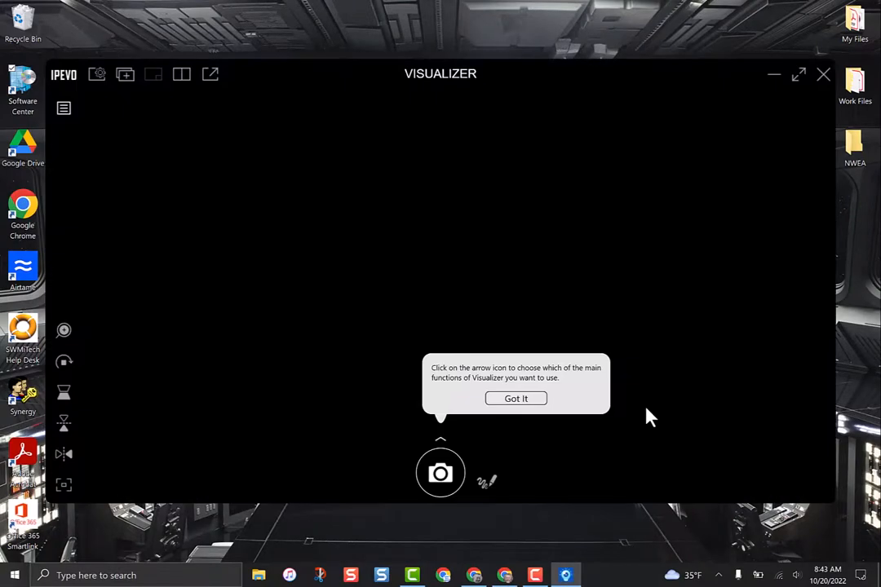
mouse_move(589, 385)
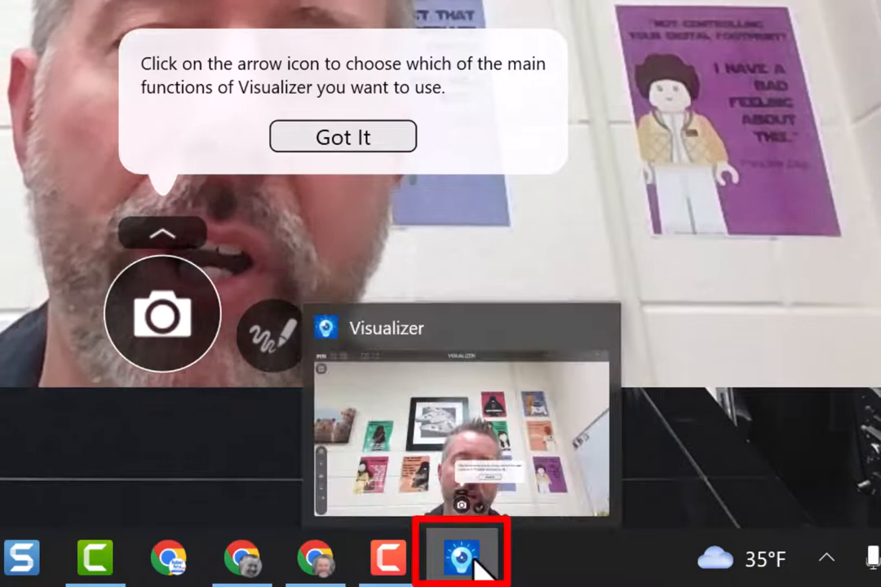
Step: Pin Visualizer to the taskbar from its taskbar icon's context menu
right_click(470, 558)
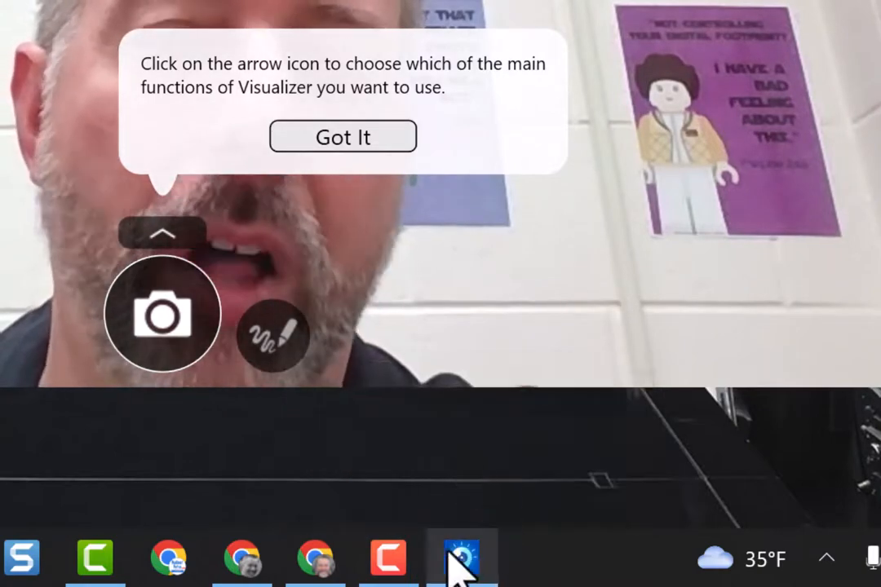
left_click(456, 571)
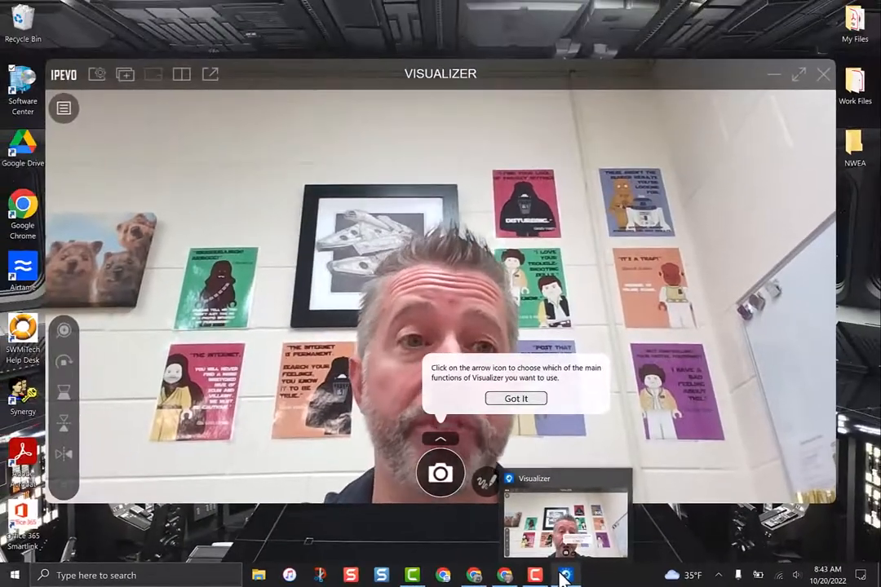